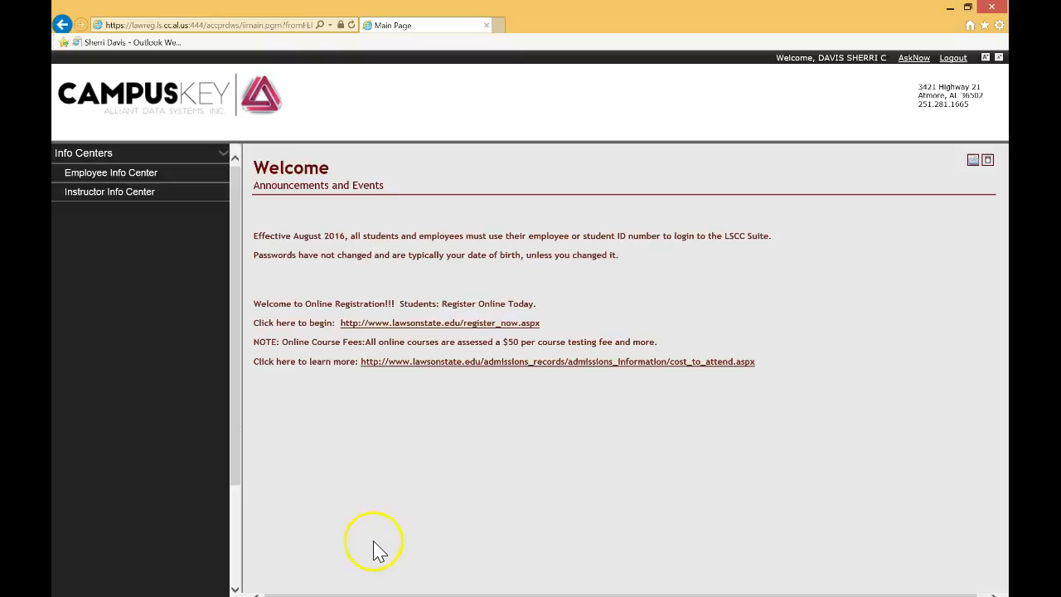
mouse_move(390, 482)
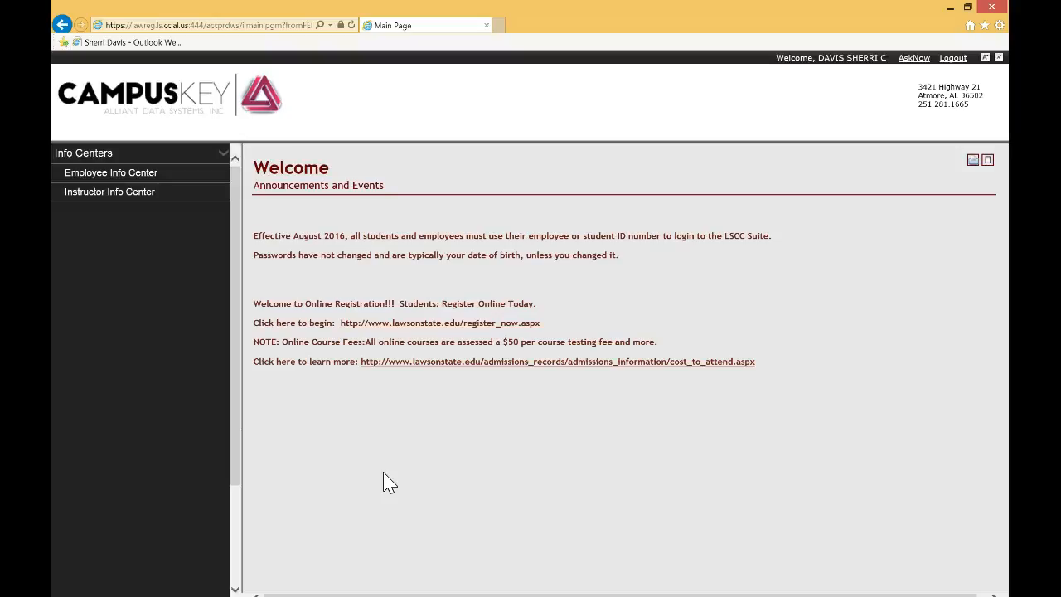
Step: Open the Employee Info Center from the Info Centers side menu
left_click(385, 464)
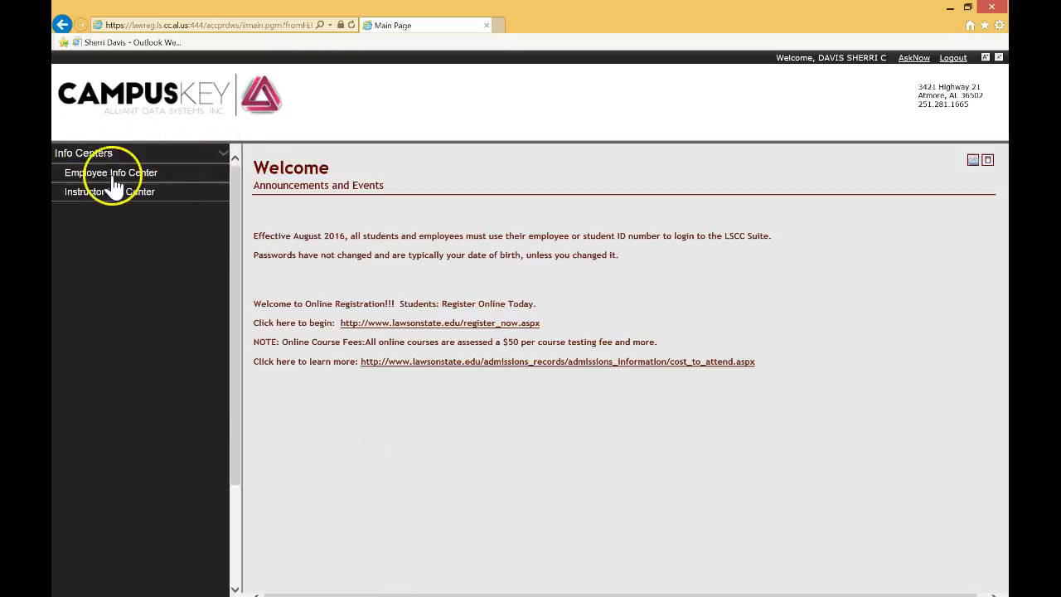
mouse_move(133, 173)
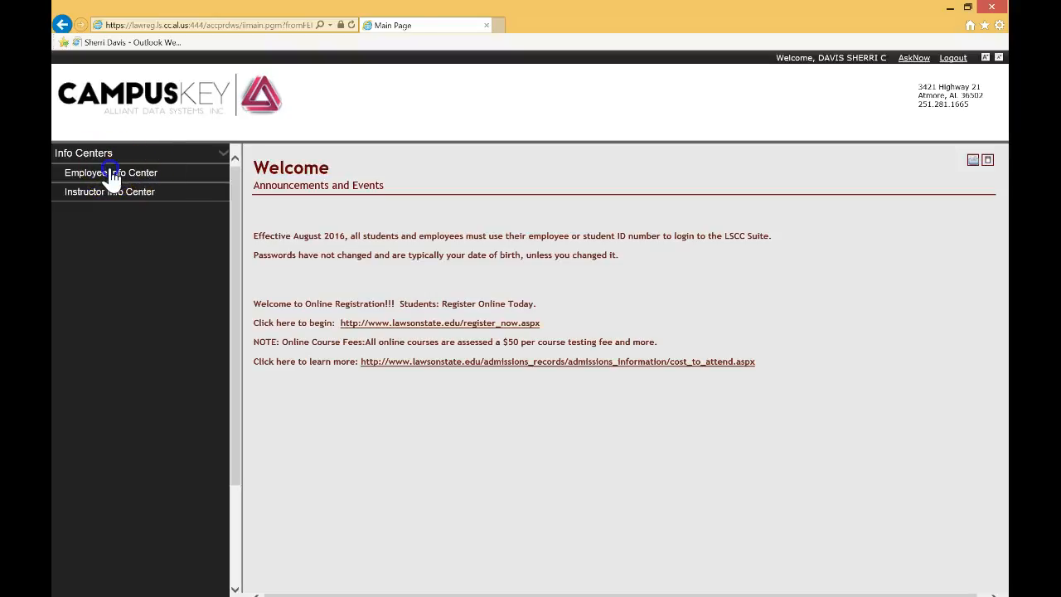
left_click(110, 172)
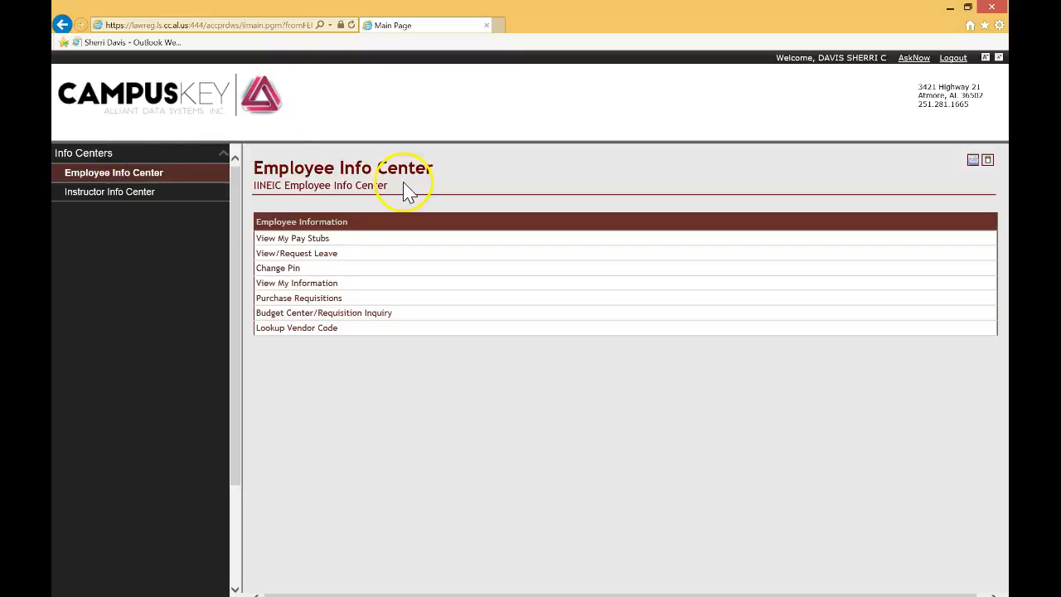
mouse_move(345, 424)
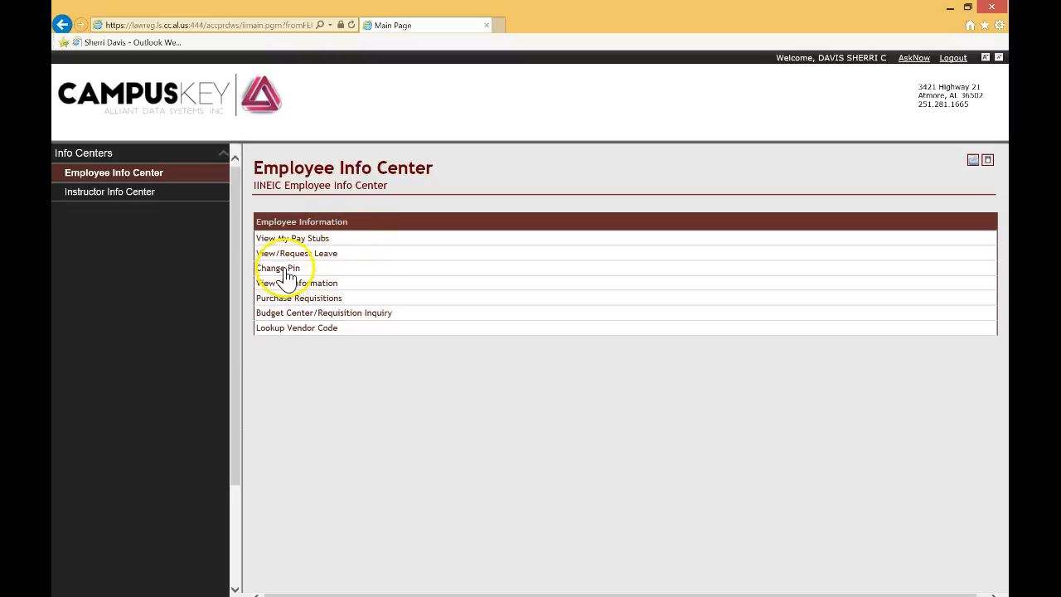
mouse_move(389, 316)
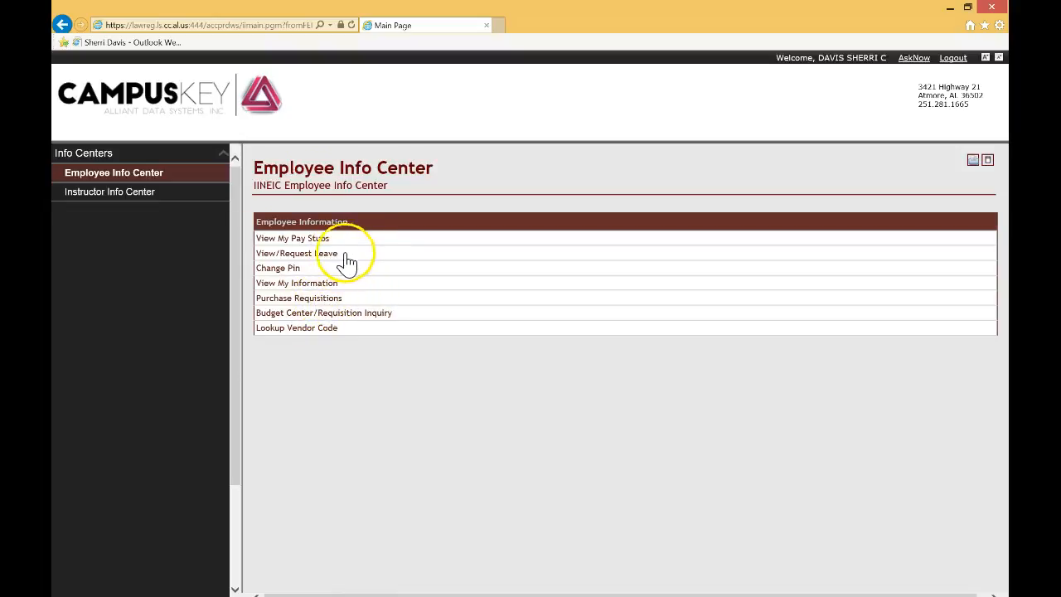
mouse_move(301, 259)
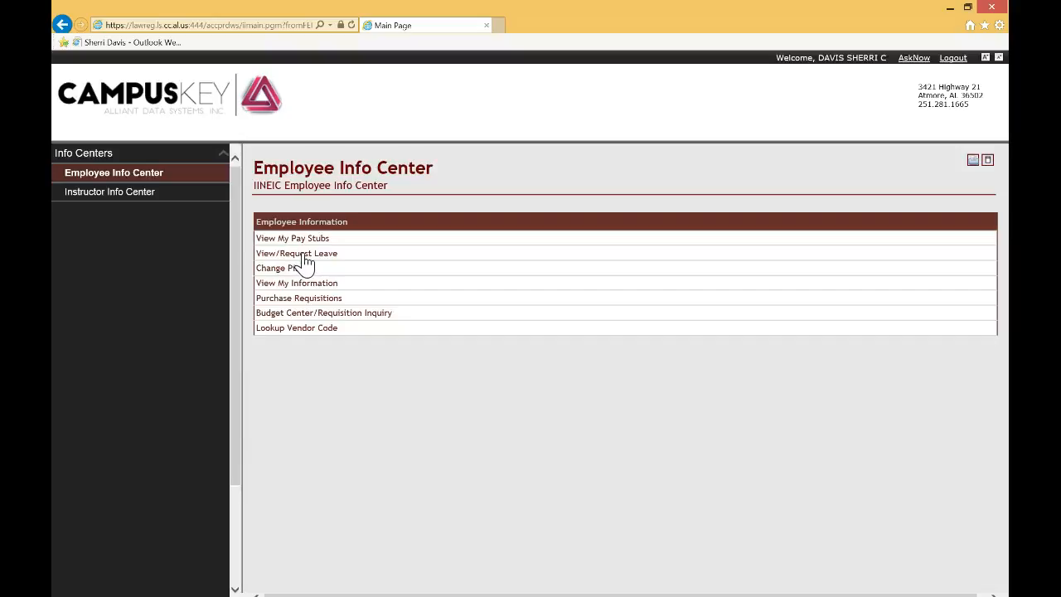
Step: Open View/Request Leave to see current leave-period balances by type
left_click(296, 252)
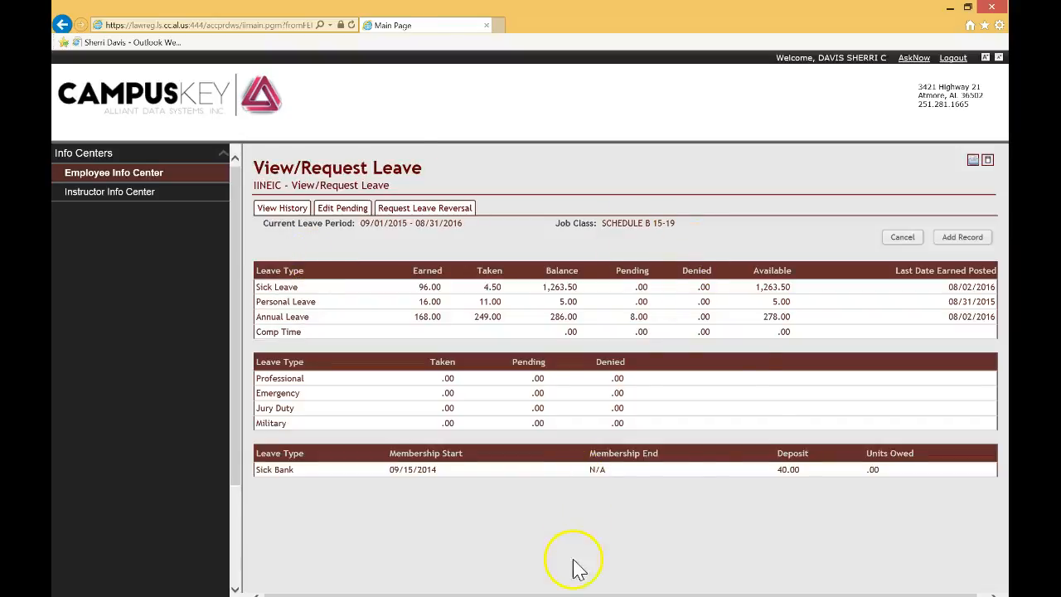
mouse_move(398, 414)
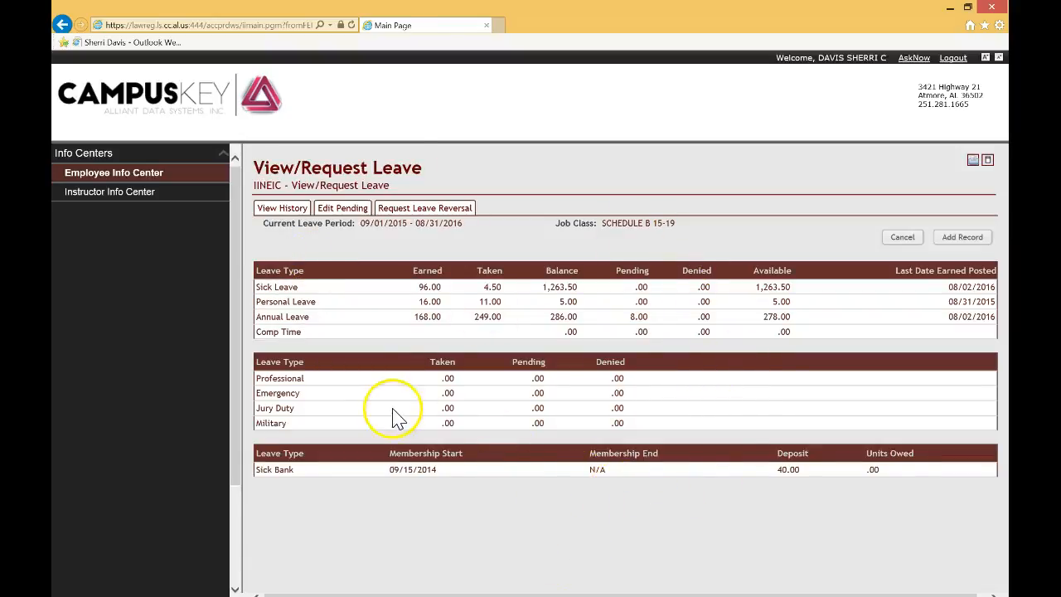
mouse_move(311, 290)
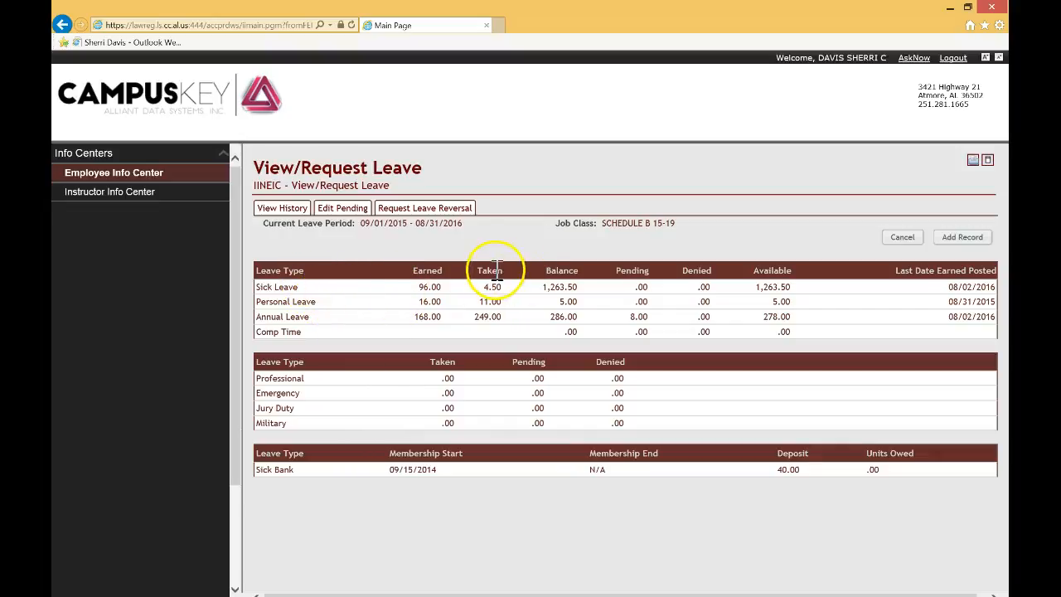
mouse_move(704, 271)
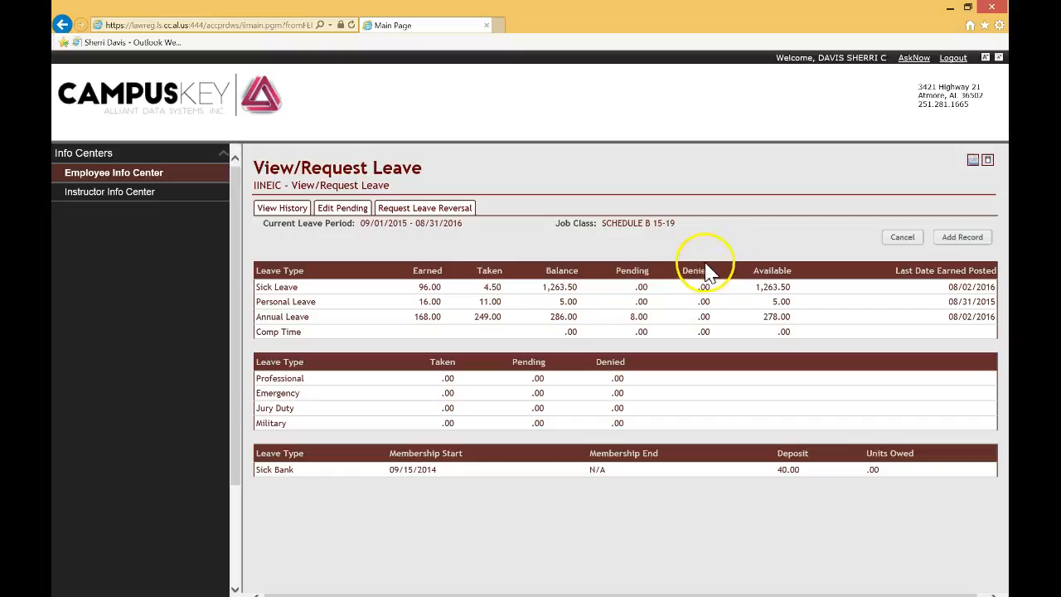
mouse_move(513, 241)
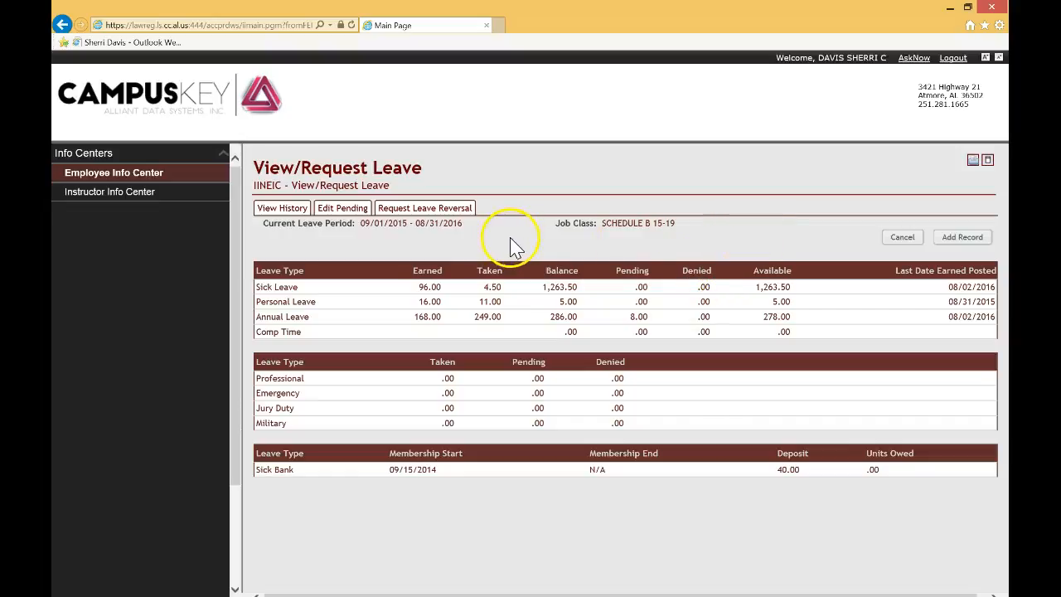
mouse_move(982, 241)
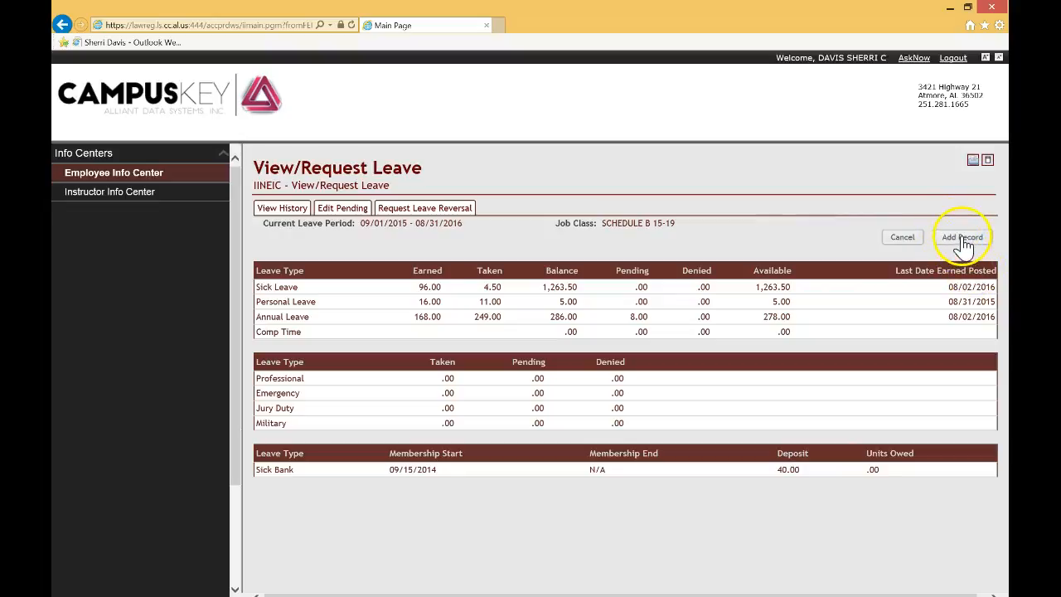
Step: Add a leave record with leave type Sick and reason 'Stomach illness'
left_click(961, 237)
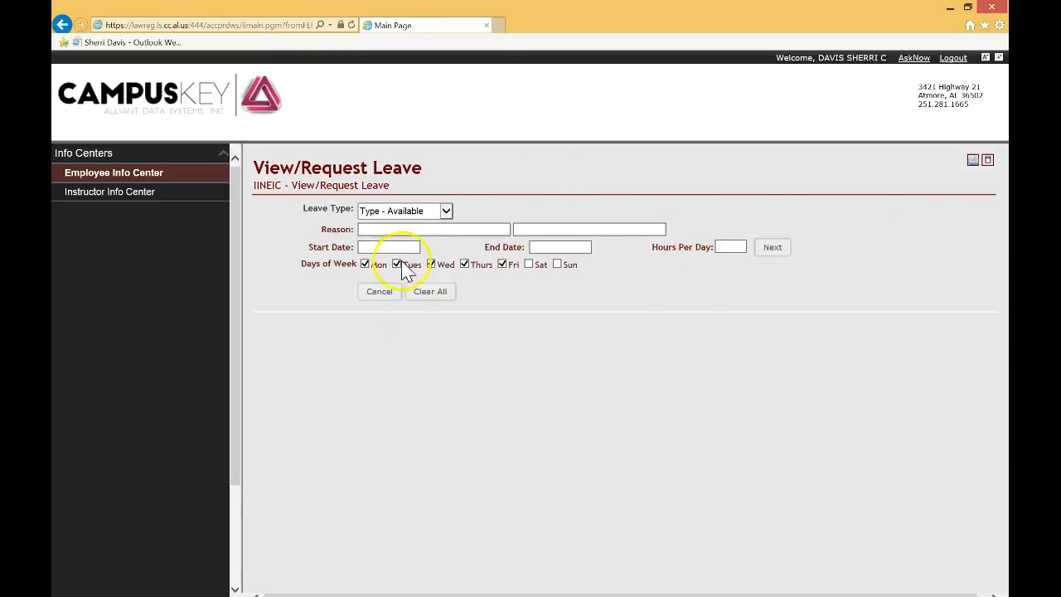
left_click(397, 264)
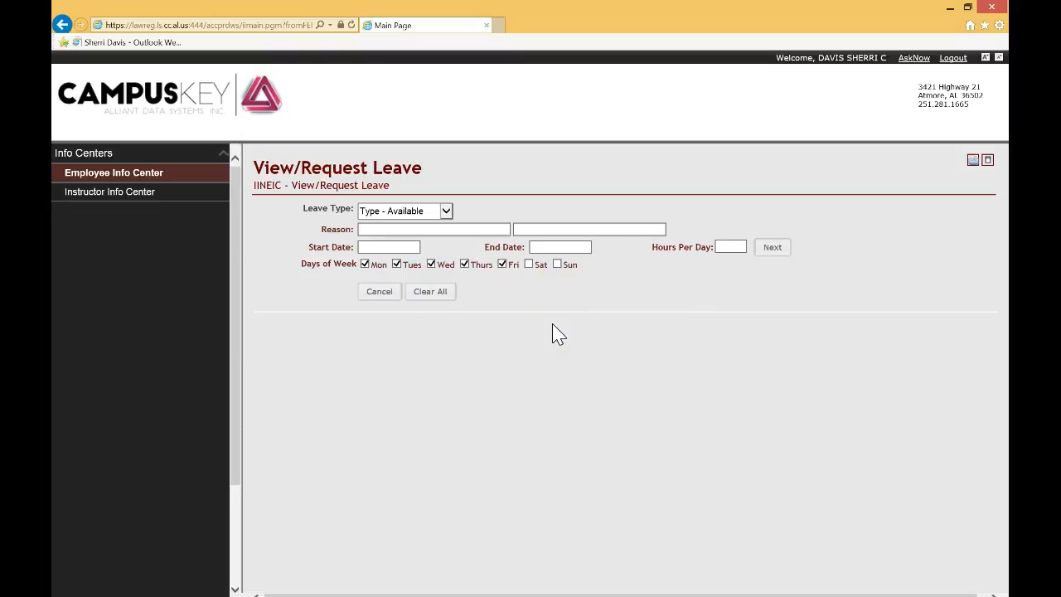
mouse_move(527, 322)
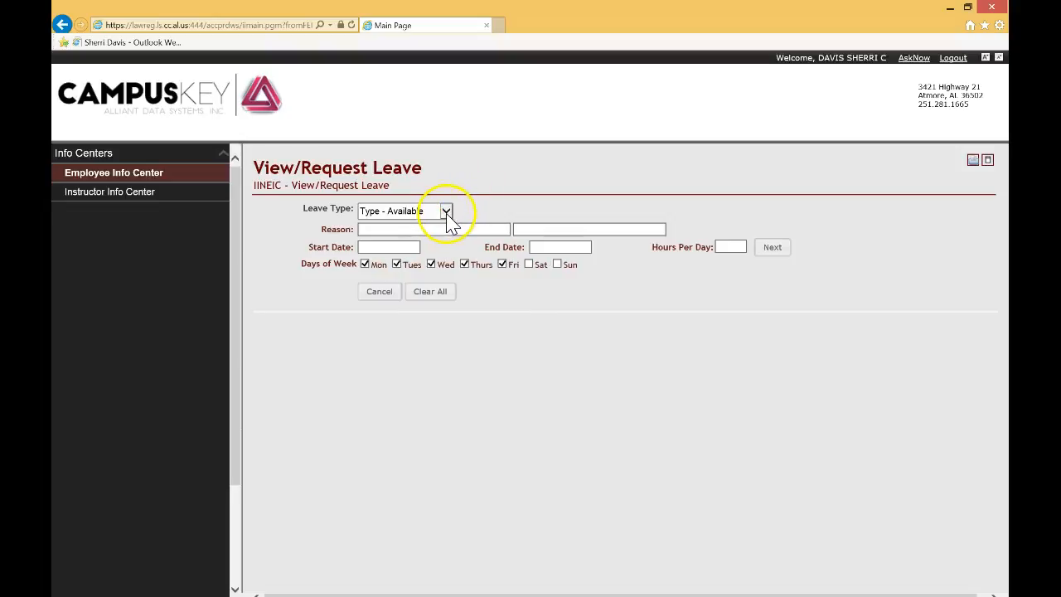
left_click(447, 211)
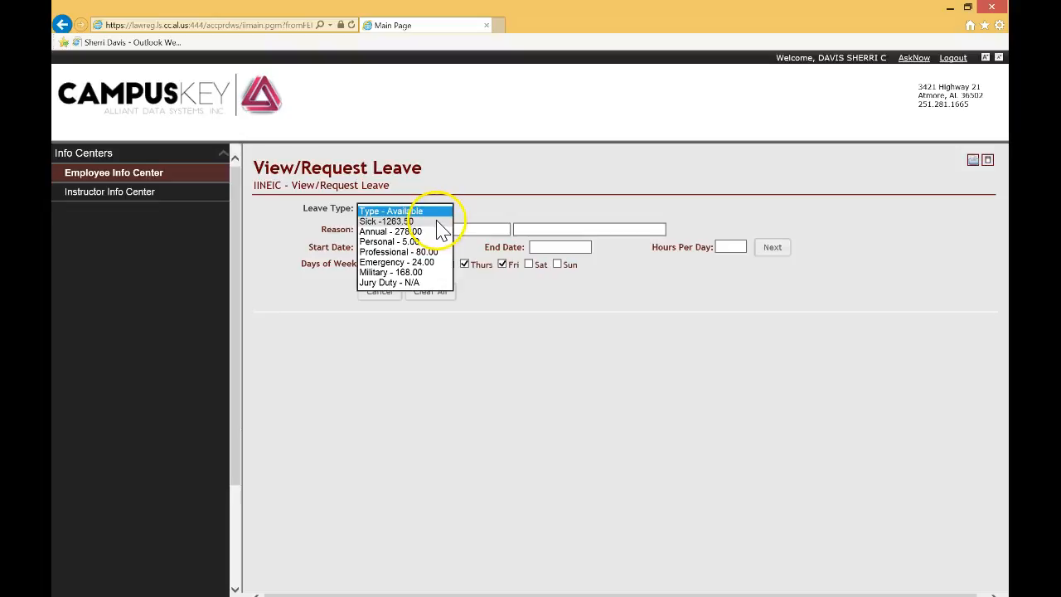
left_click(385, 221)
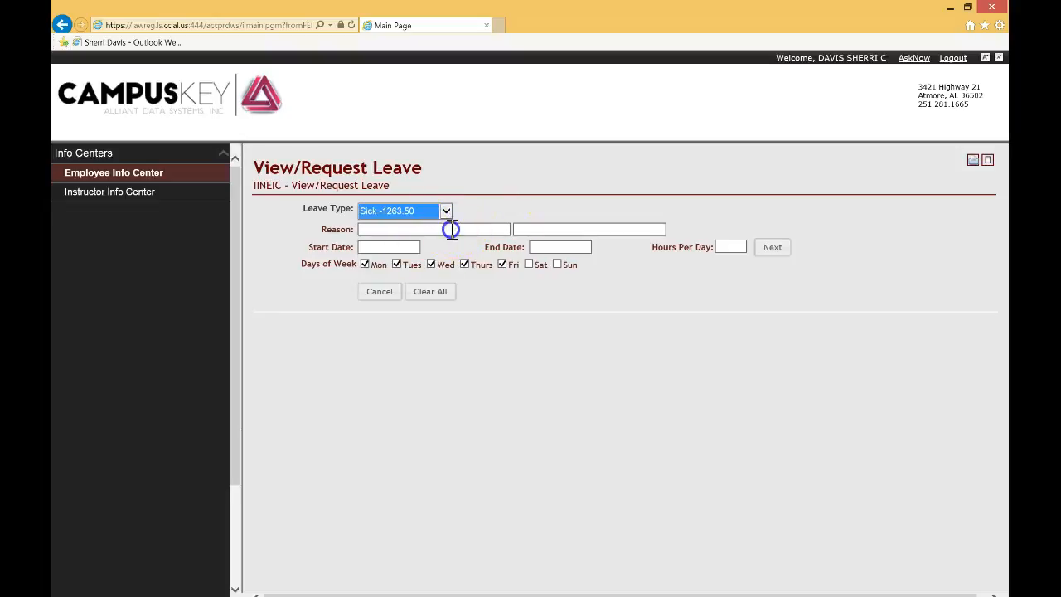
type("Stomach illness")
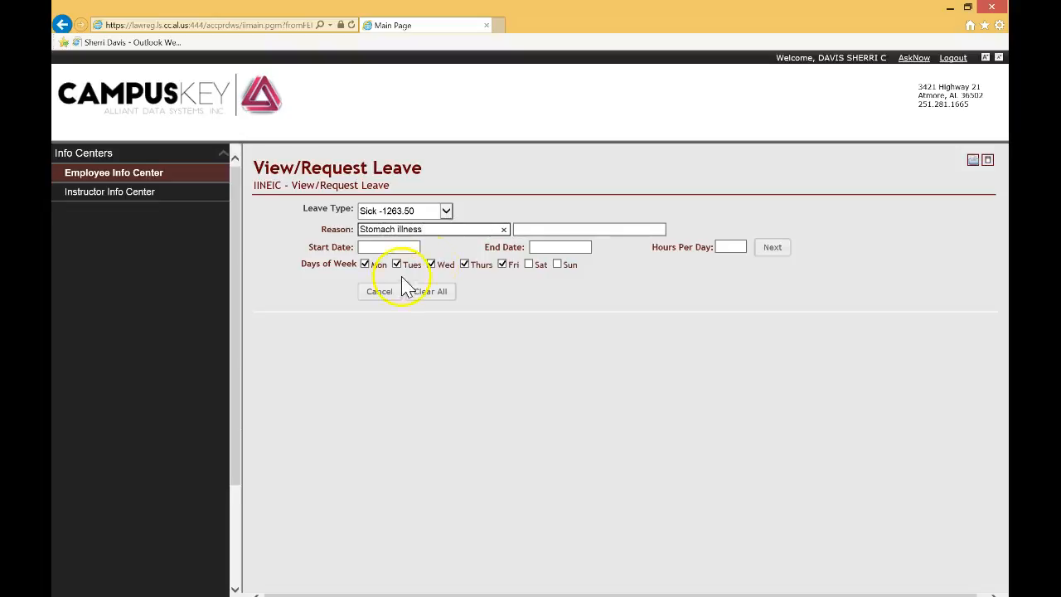
Step: Set end date 08/15/2016, 8 hours per day, and leave only Monday checked
left_click(389, 247)
type("08/15/2016")
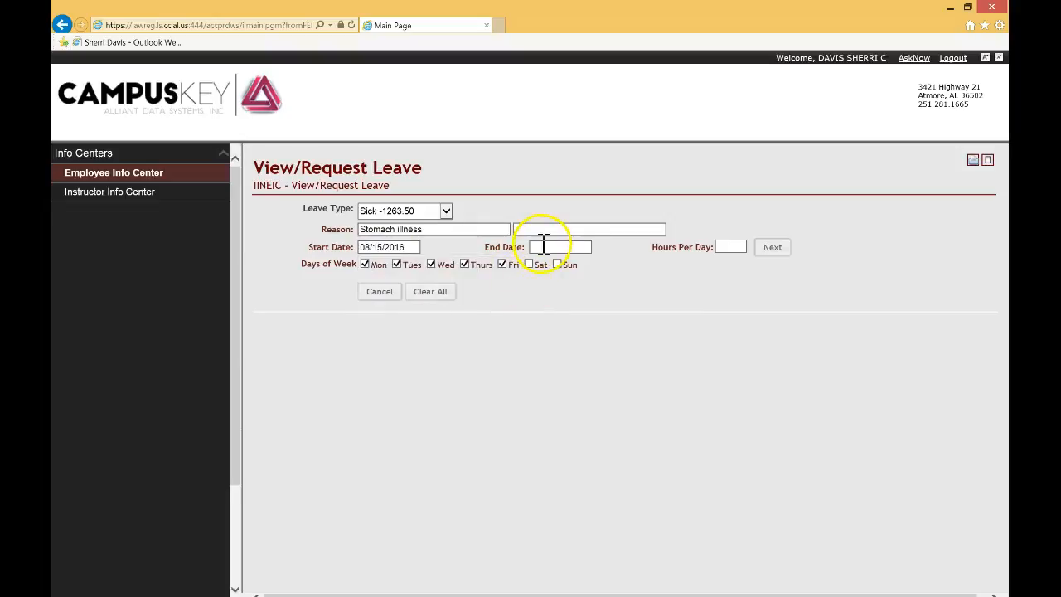
left_click(560, 246)
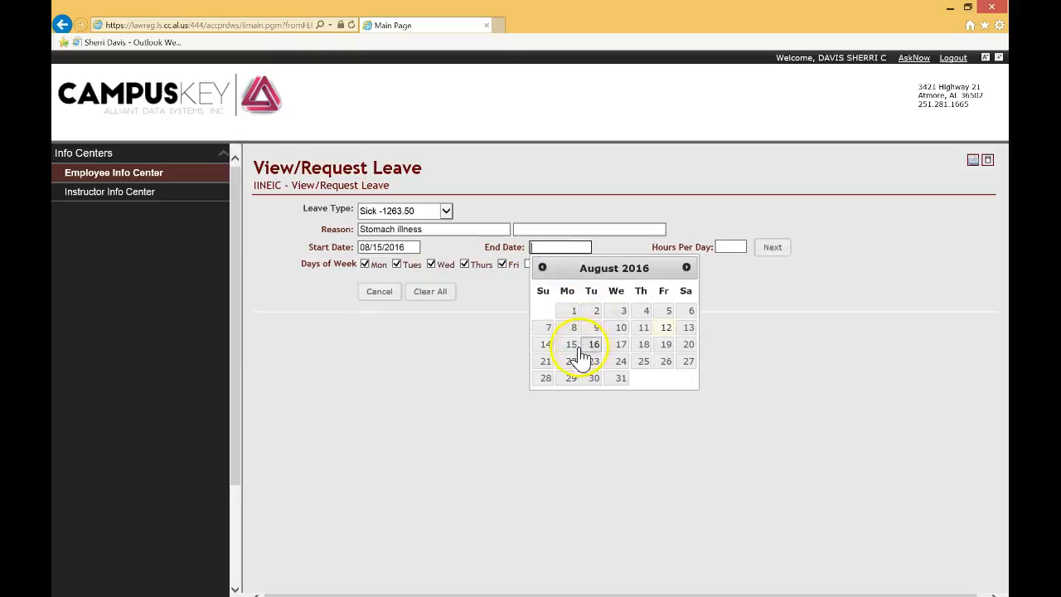
left_click(570, 344)
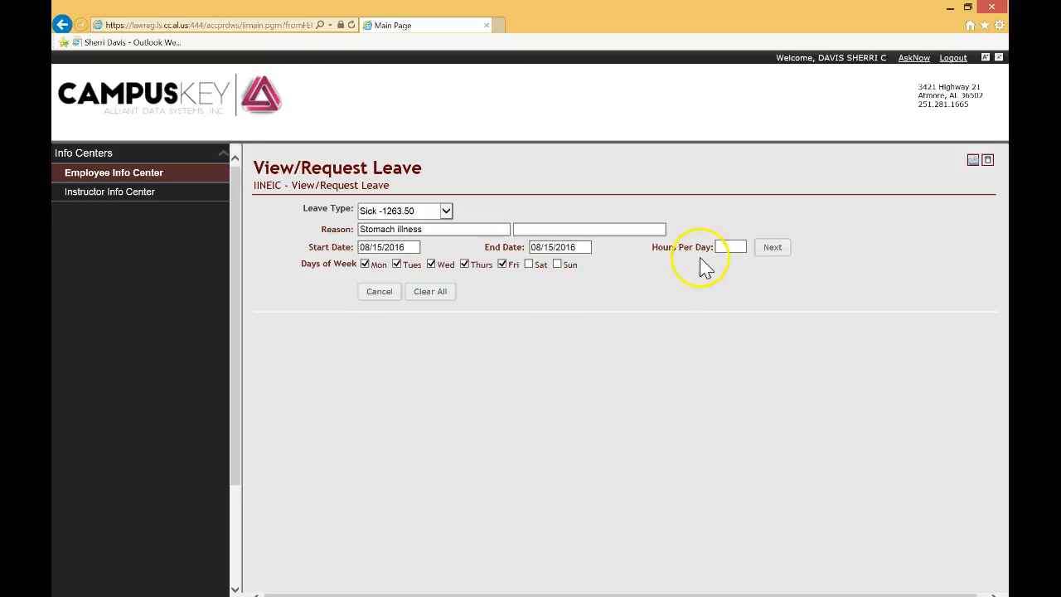
left_click(727, 247)
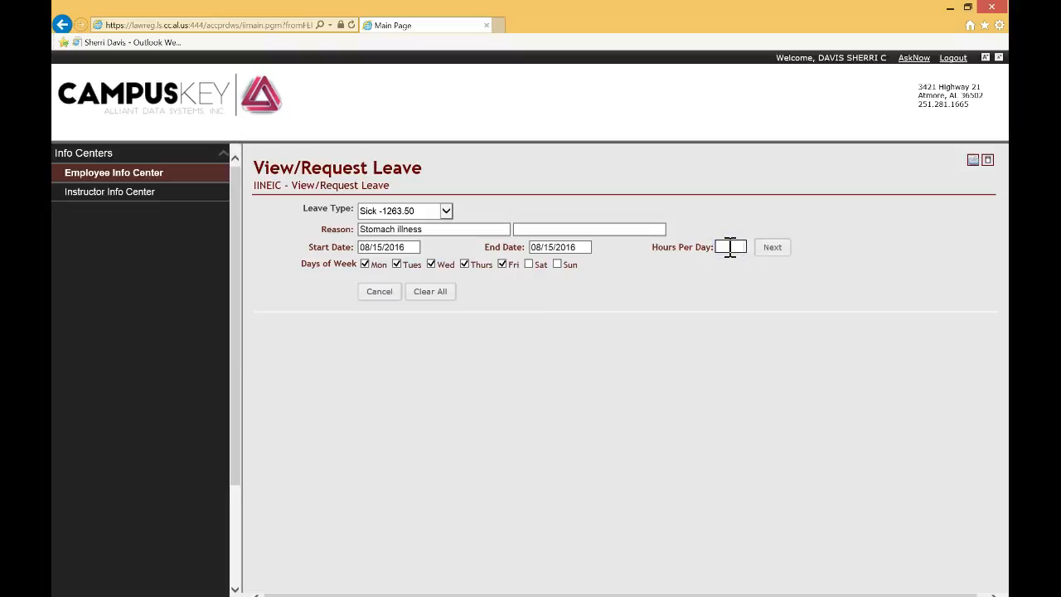
type("8")
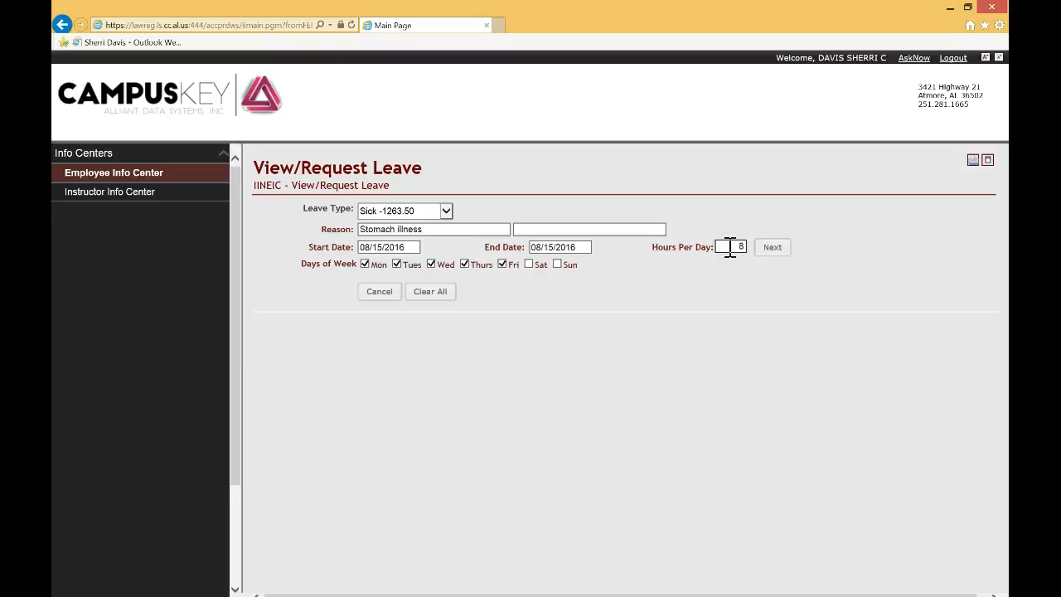
left_click(396, 263)
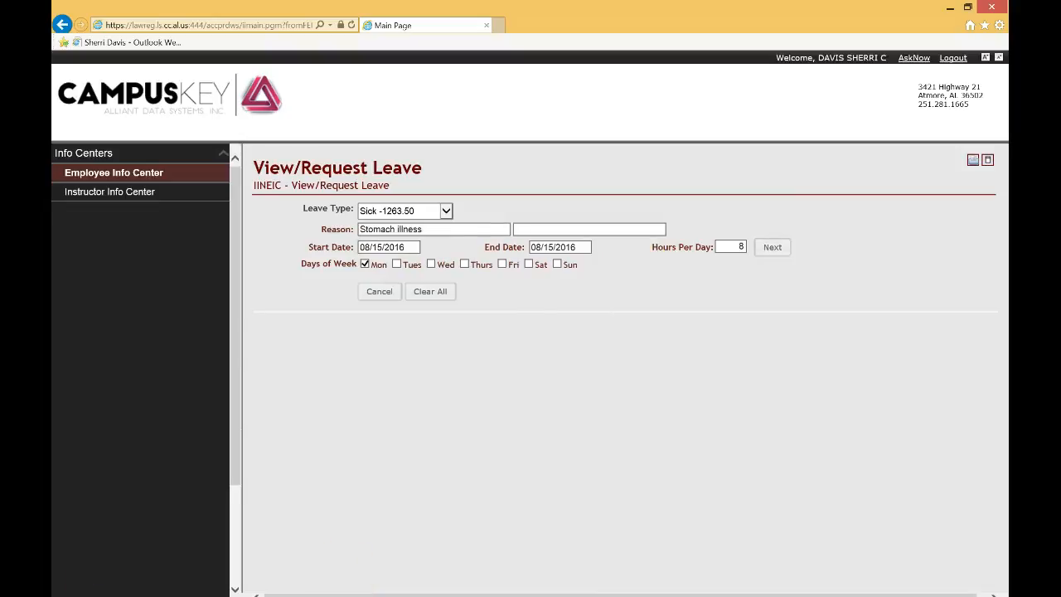
Step: Return to the Employee Info Center menu from the leave request form
left_click(379, 291)
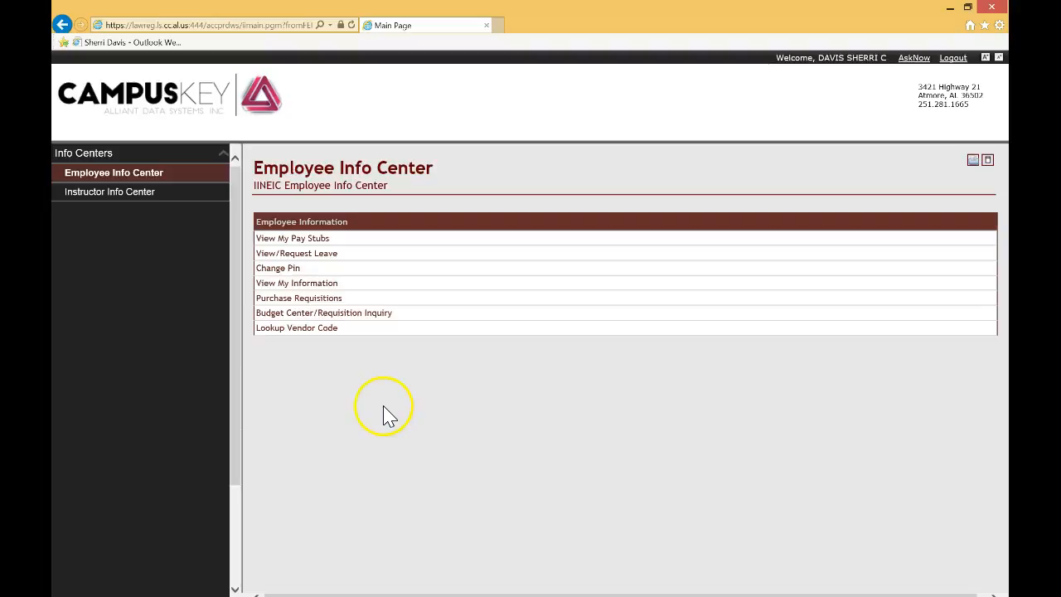
mouse_move(397, 312)
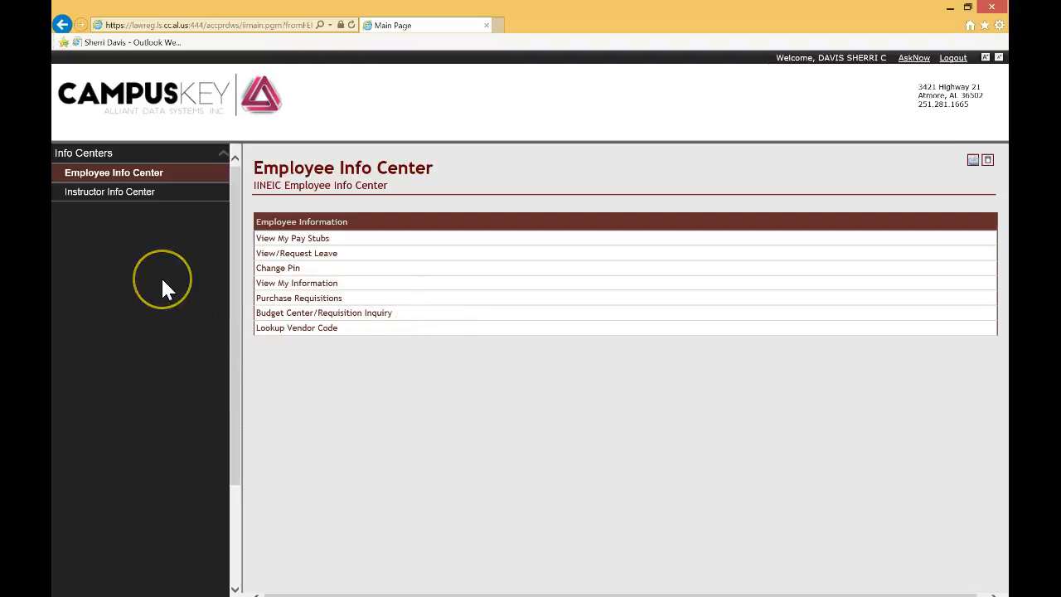
mouse_move(278, 210)
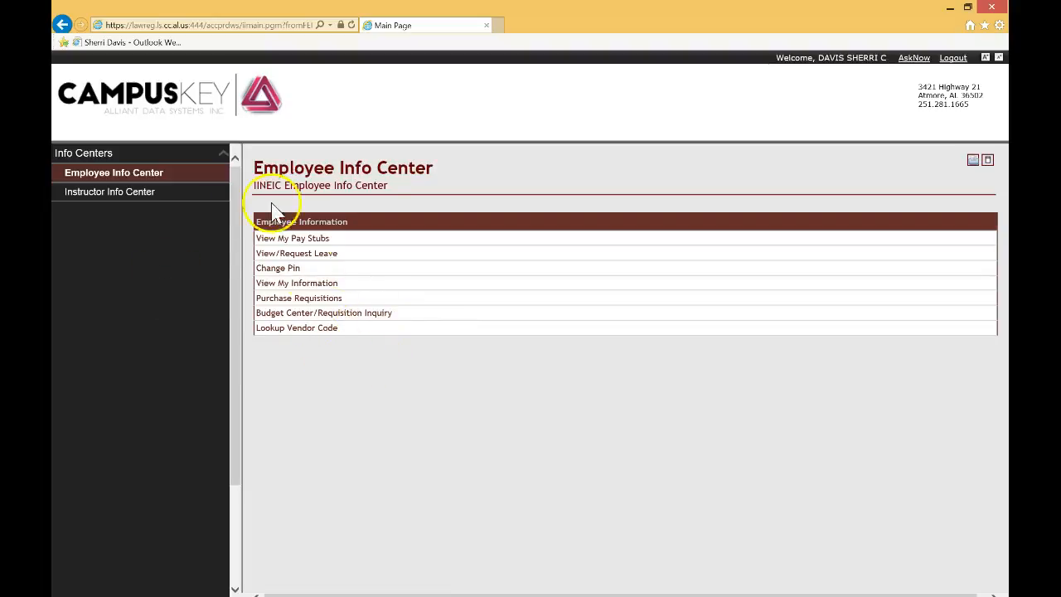
mouse_move(311, 340)
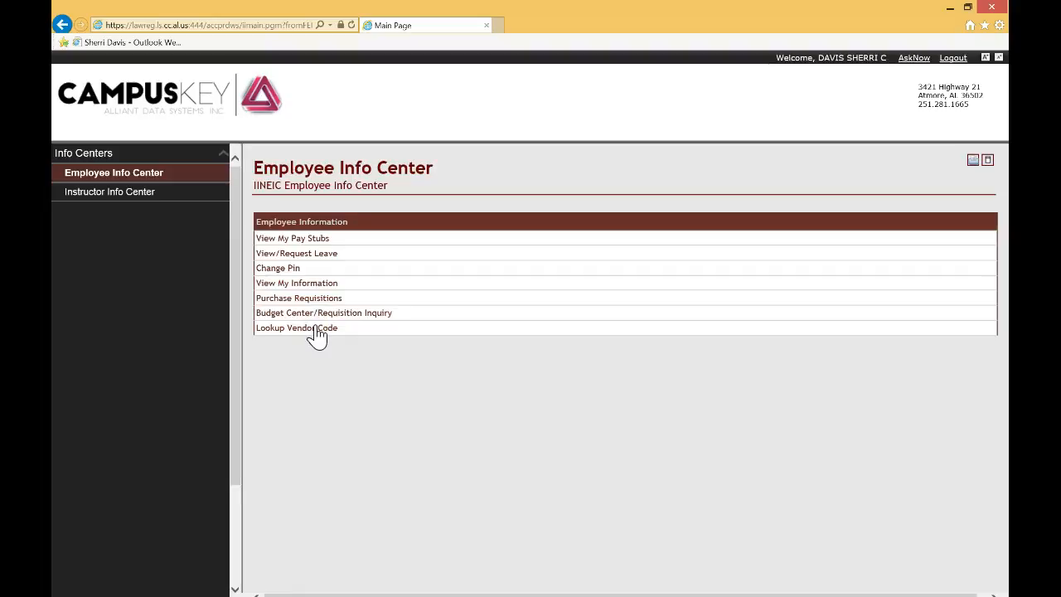
Step: Look up vendor codes starting from short name 'cdw'
left_click(296, 327)
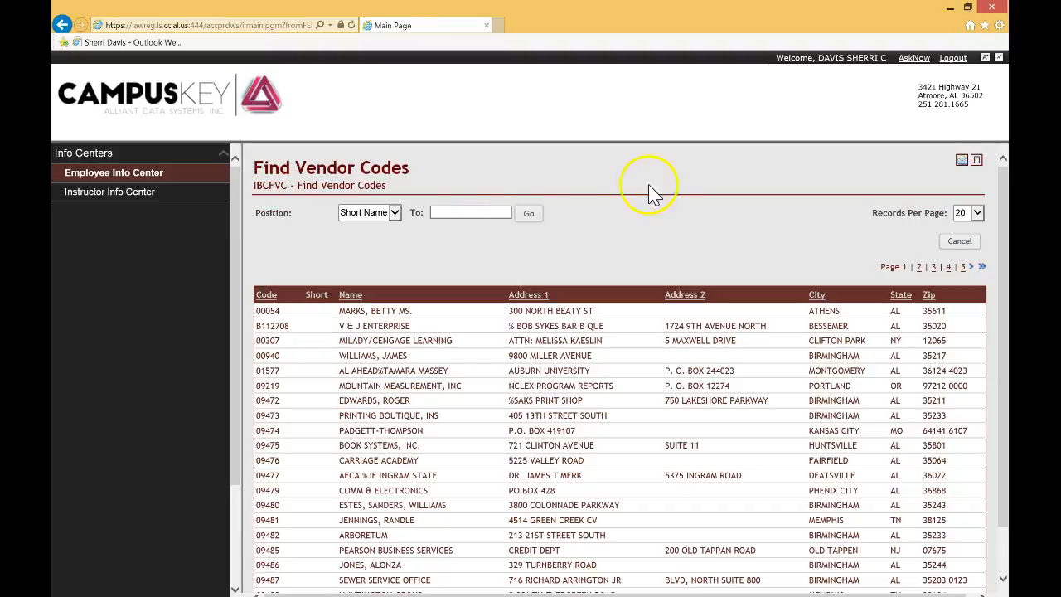
left_click(470, 213)
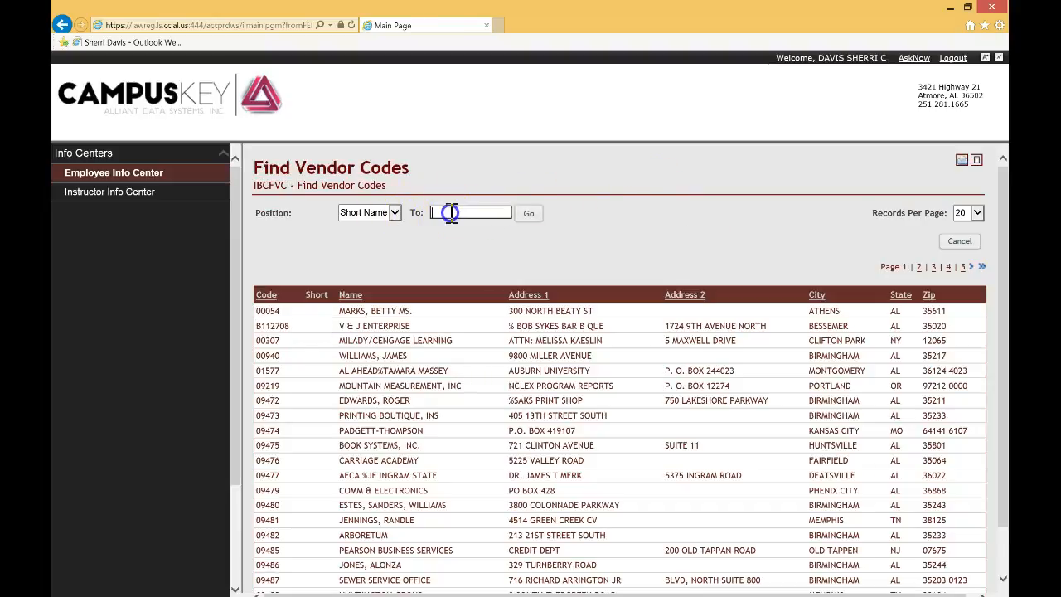
type("c")
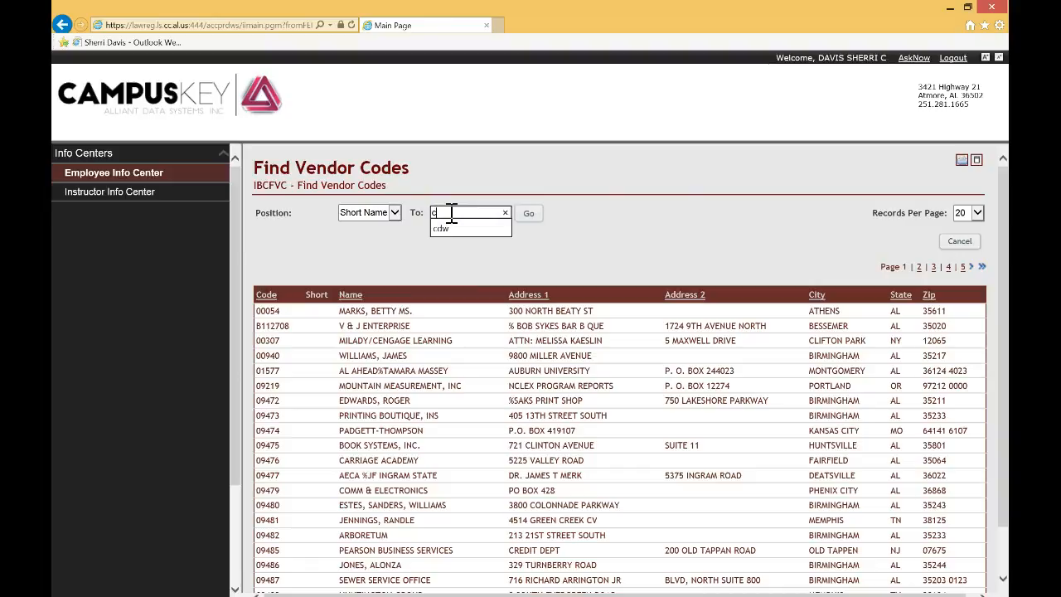
type("dw")
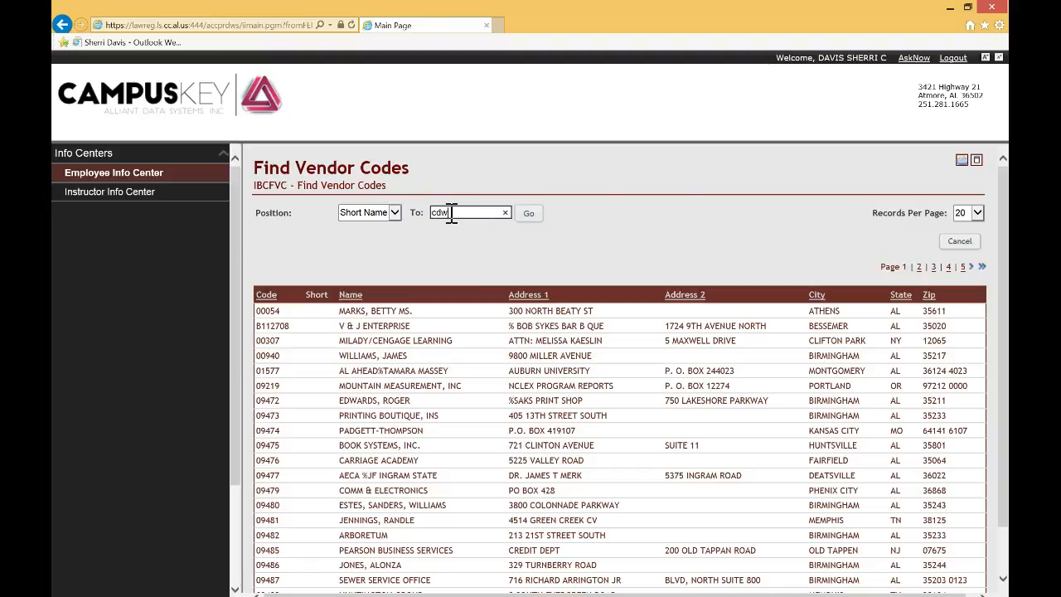
left_click(528, 213)
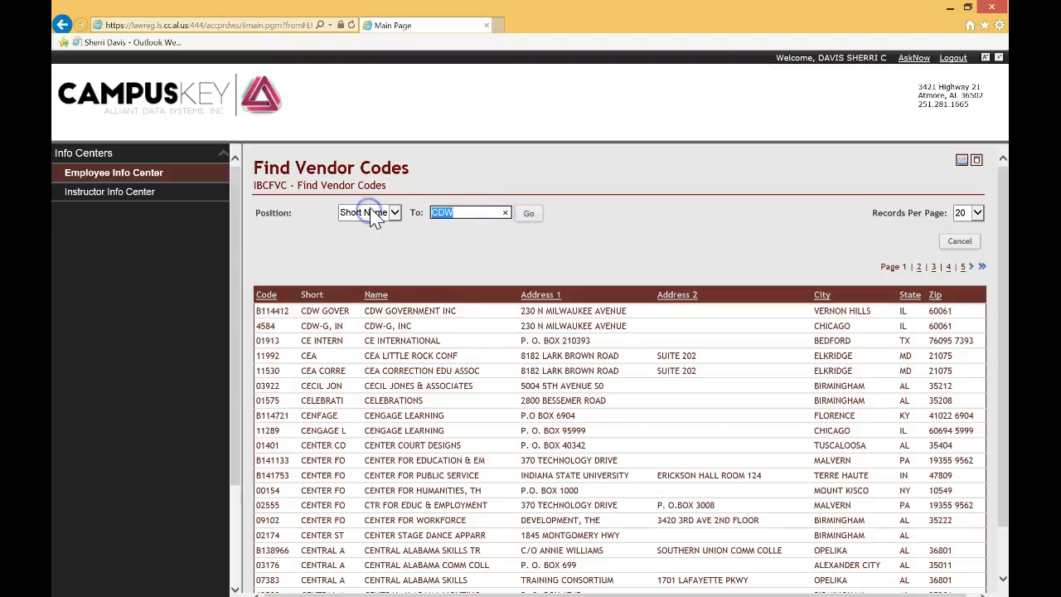
Step: Search vendor codes starting from 'quill', listing Quill and Quill Corporation
type("quill")
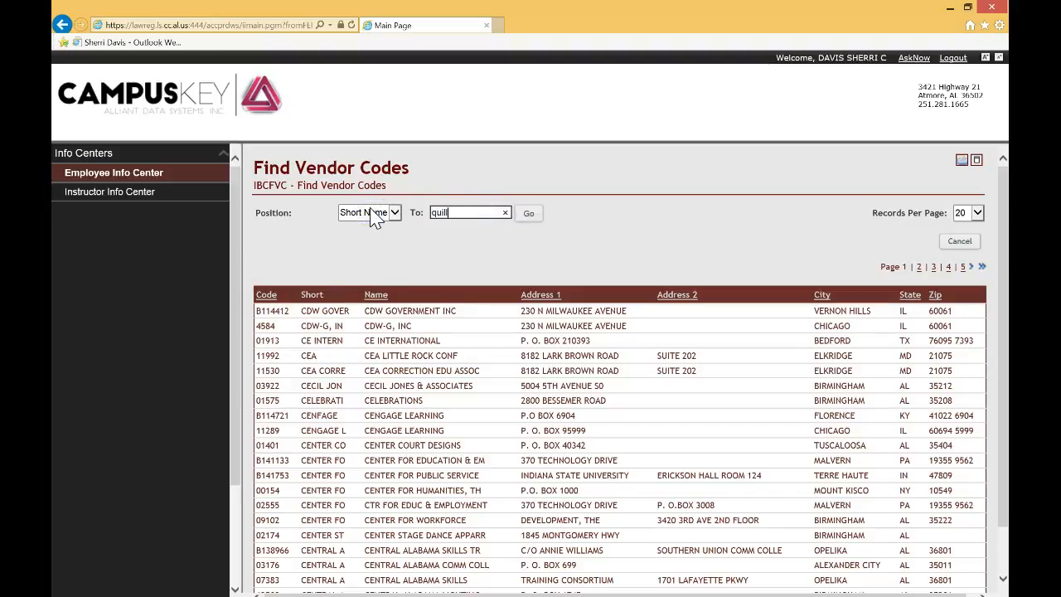
left_click(529, 213)
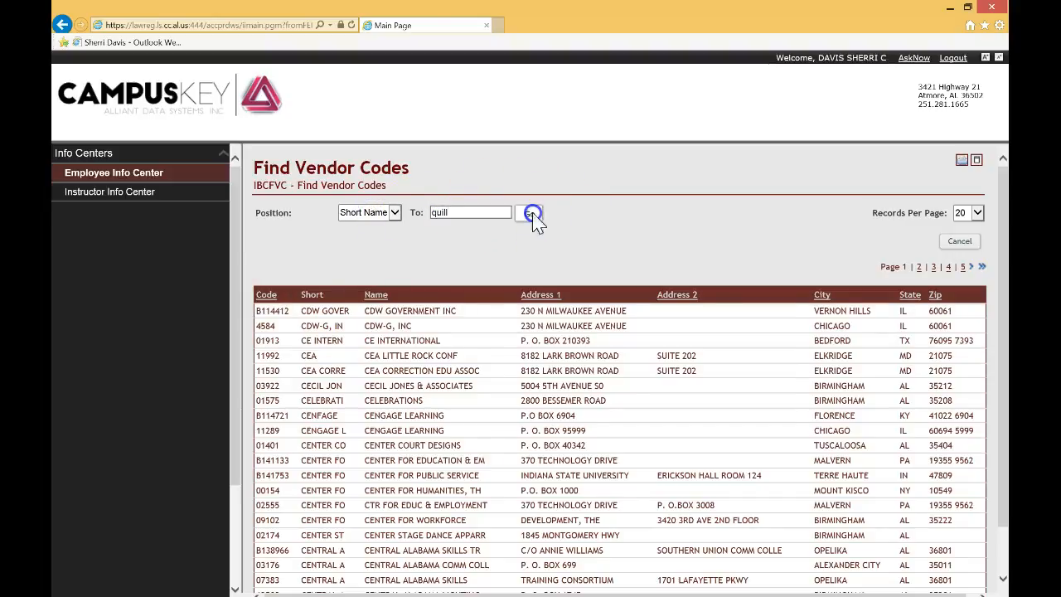
left_click(529, 213)
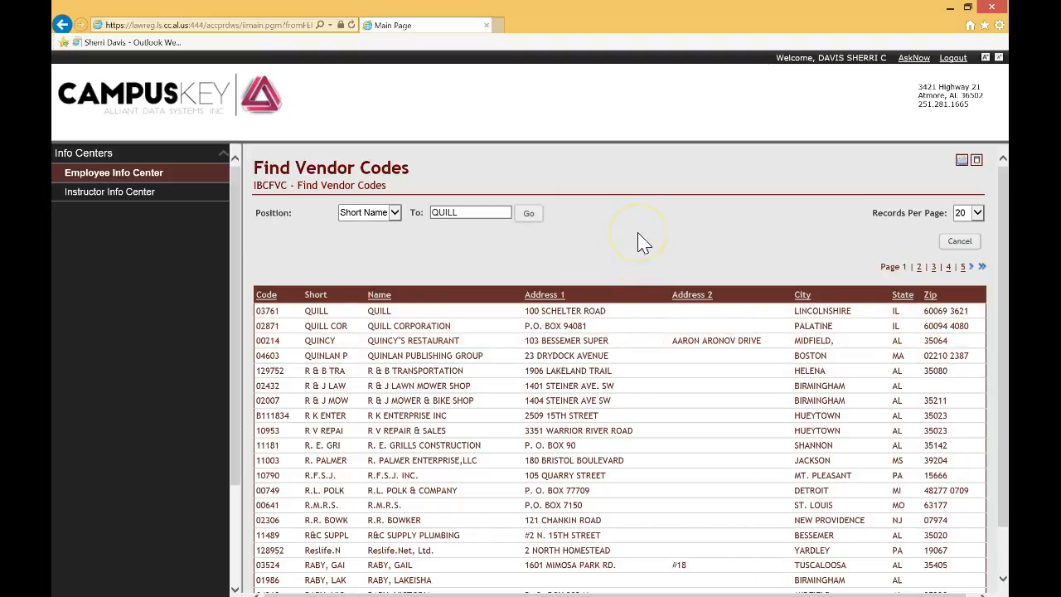
mouse_move(644, 243)
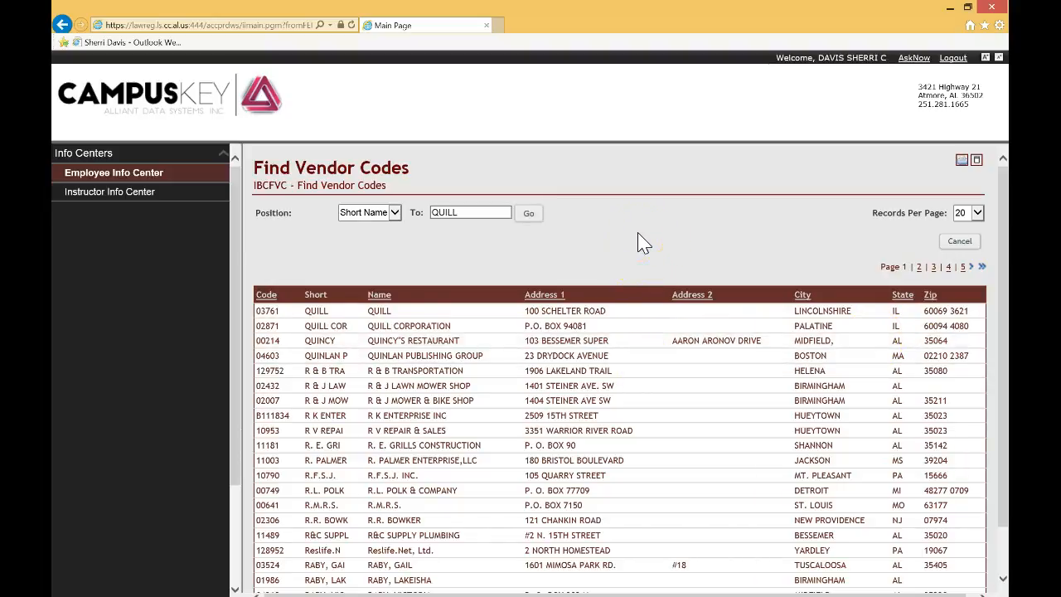